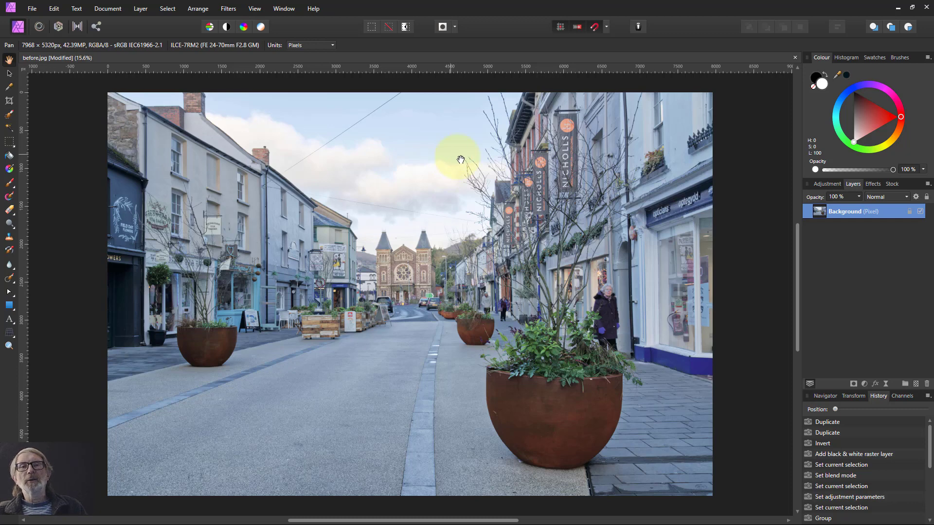
mouse_move(455, 155)
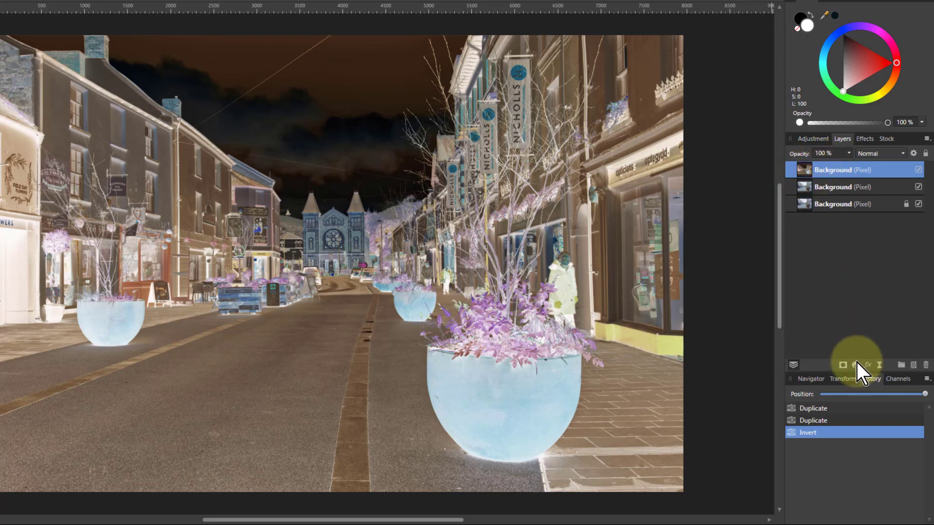
Step: Add a Black & White adjustment to the inverted copy so the negative turns greyscale
left_click(853, 365)
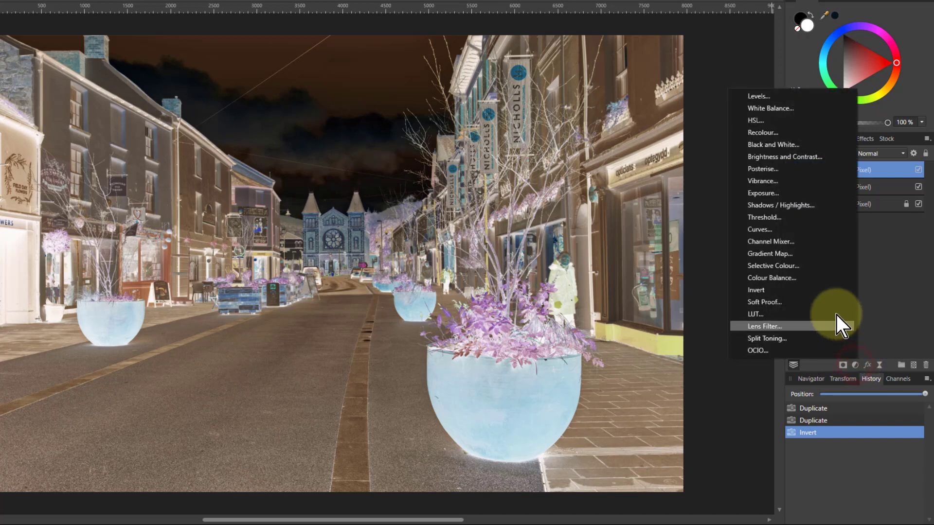
left_click(774, 144)
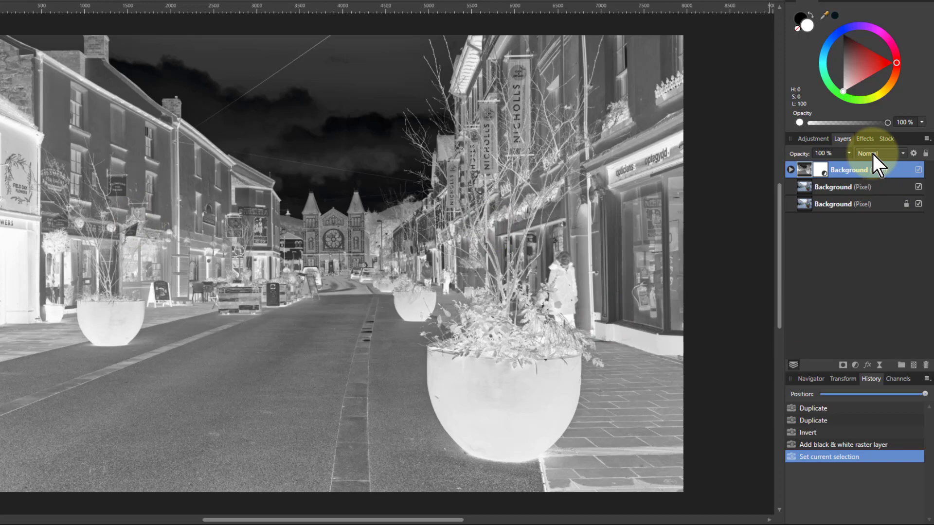
Step: Set the inverted greyscale layer's blend mode to Colour Dodge, washing the photo near white
left_click(880, 152)
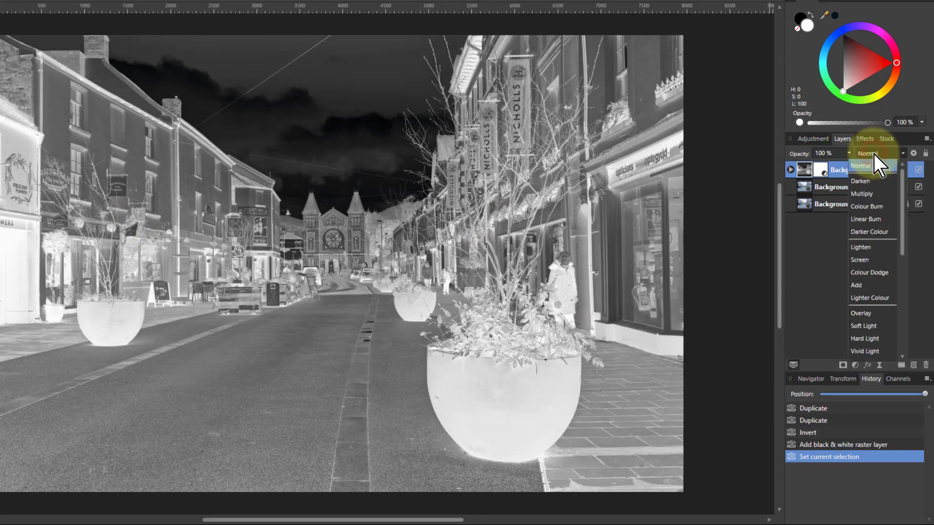
left_click(869, 272)
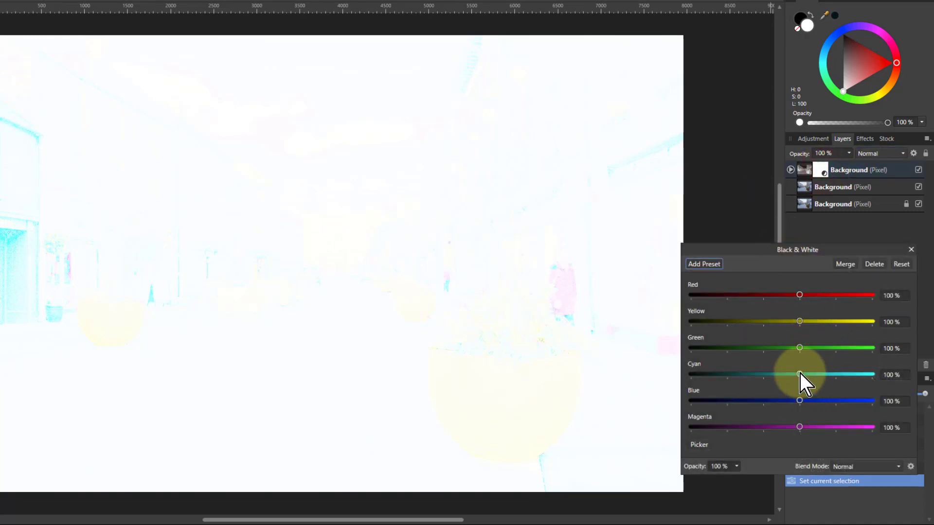
mouse_move(800, 294)
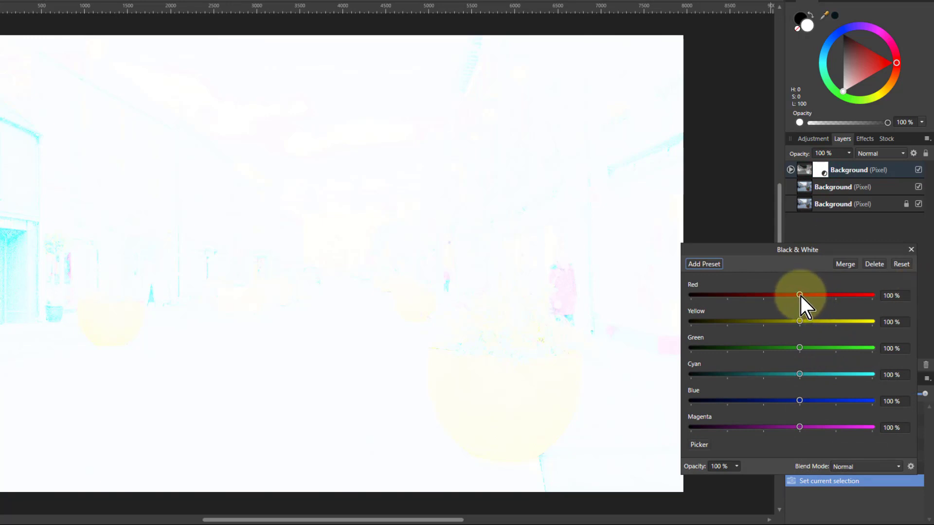
Step: Retune the Black & White red to -21%, yellow to 64% and green to -18%
left_click_drag(799, 295, 796, 294)
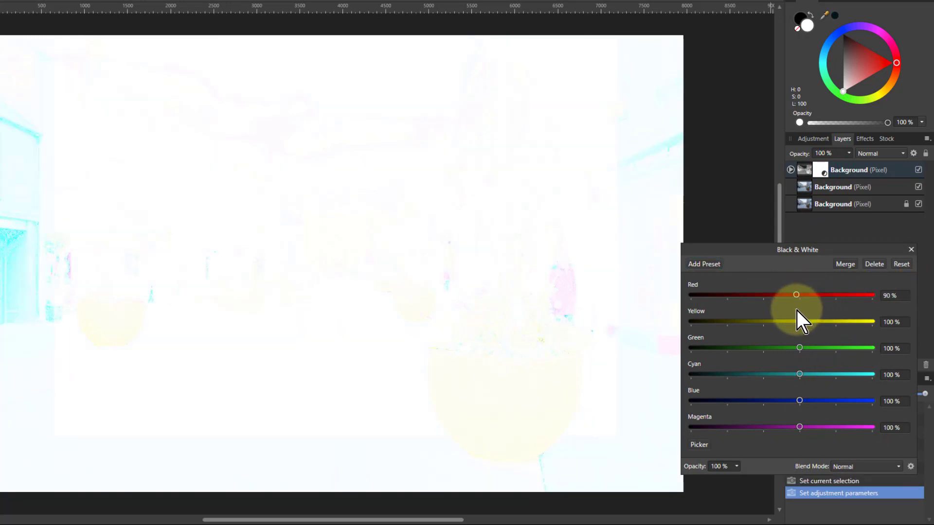
left_click_drag(797, 295, 768, 295)
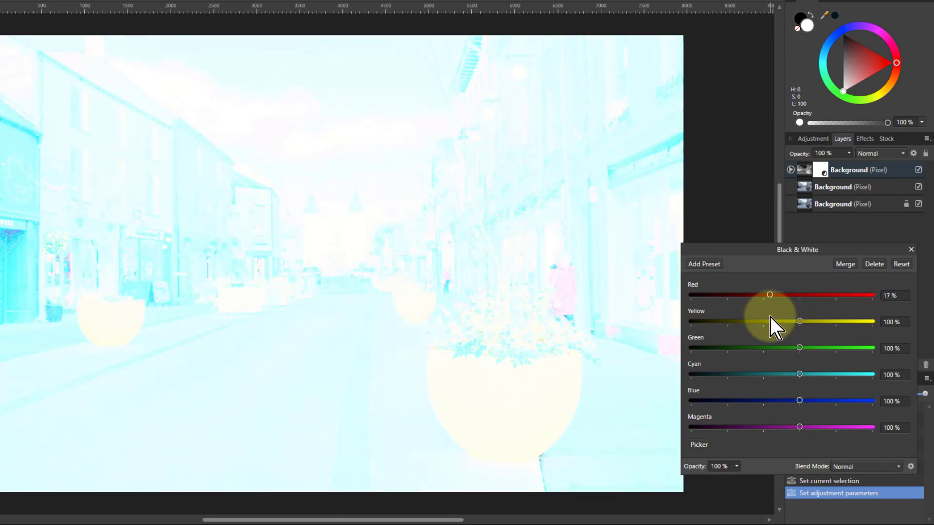
left_click_drag(768, 295, 751, 295)
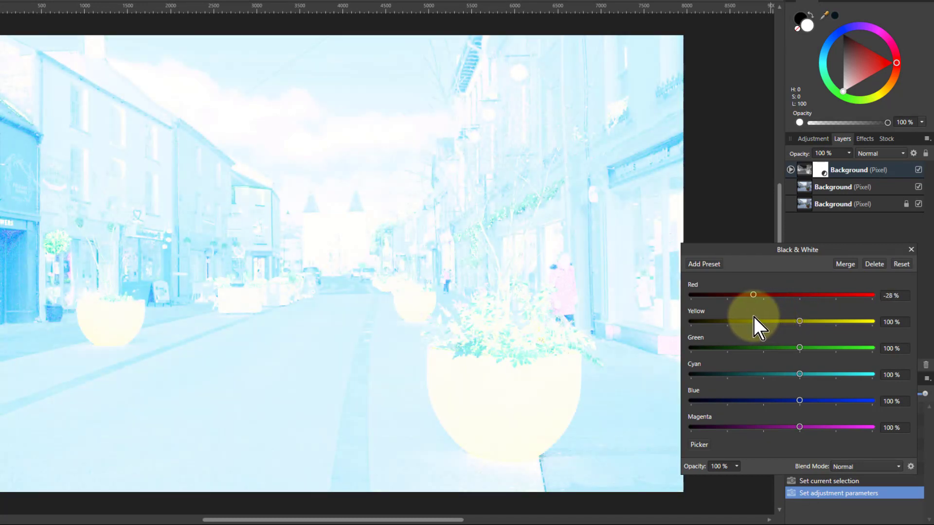
left_click_drag(752, 295, 756, 294)
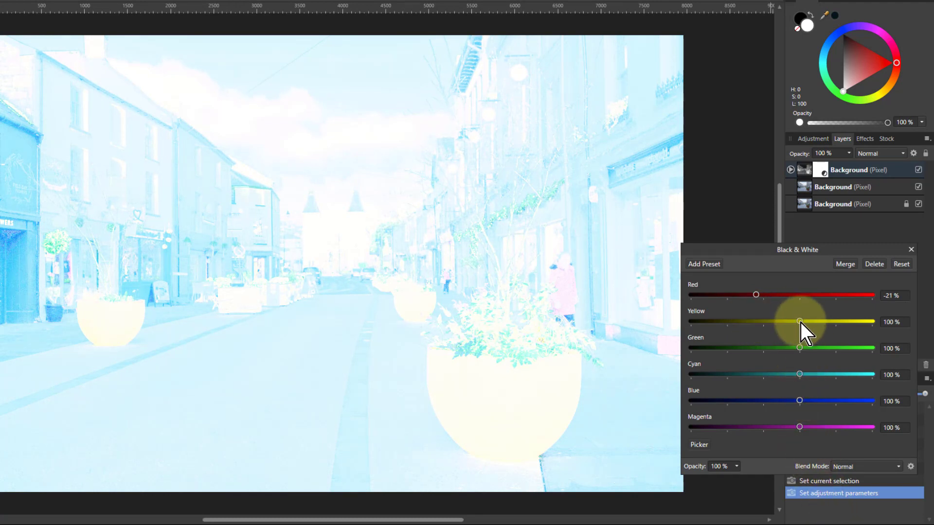
left_click_drag(799, 321, 786, 321)
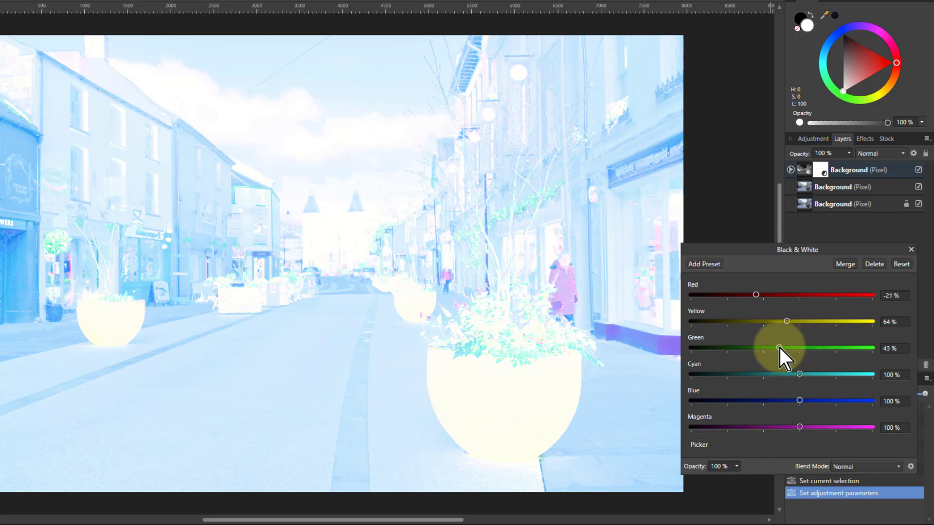
left_click_drag(780, 348, 751, 348)
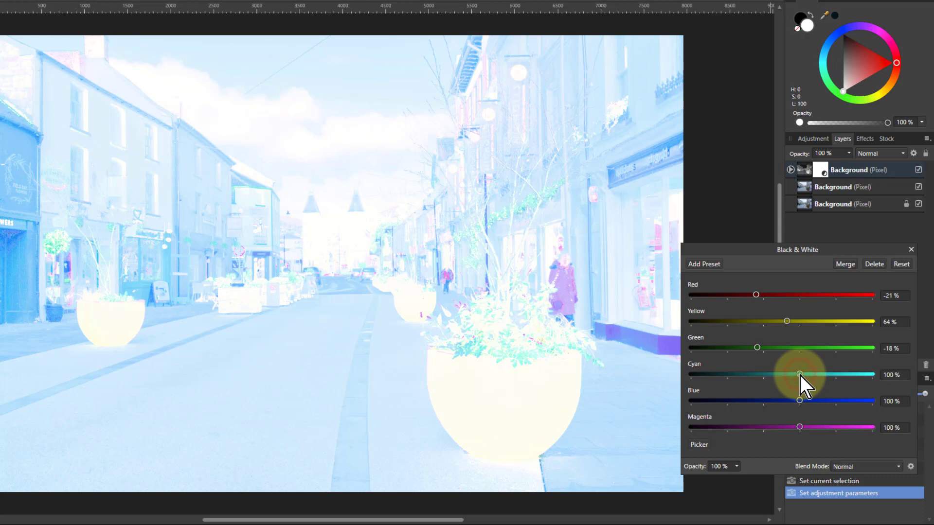
left_click_drag(799, 373, 788, 373)
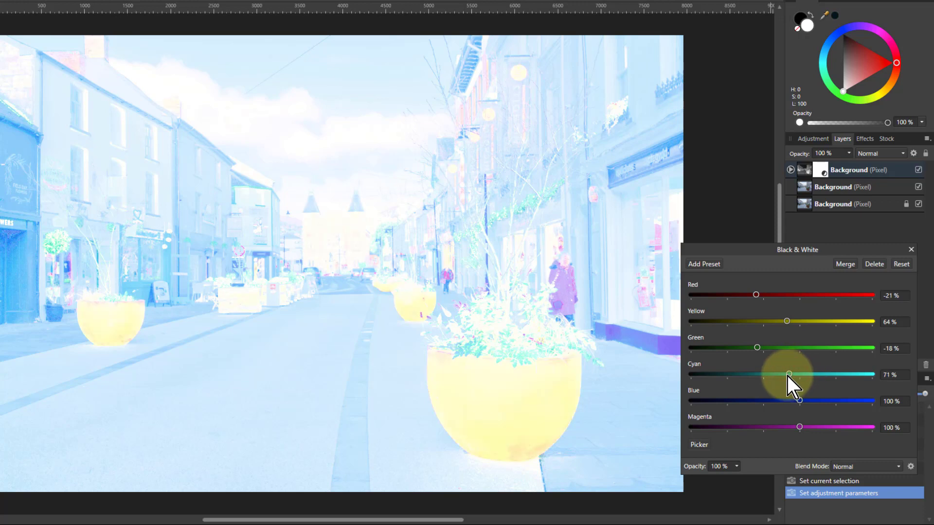
Step: Lower cyan to 0%, blue to -13% and magenta to about -28% to bring back warm colour
left_click_drag(787, 374, 761, 374)
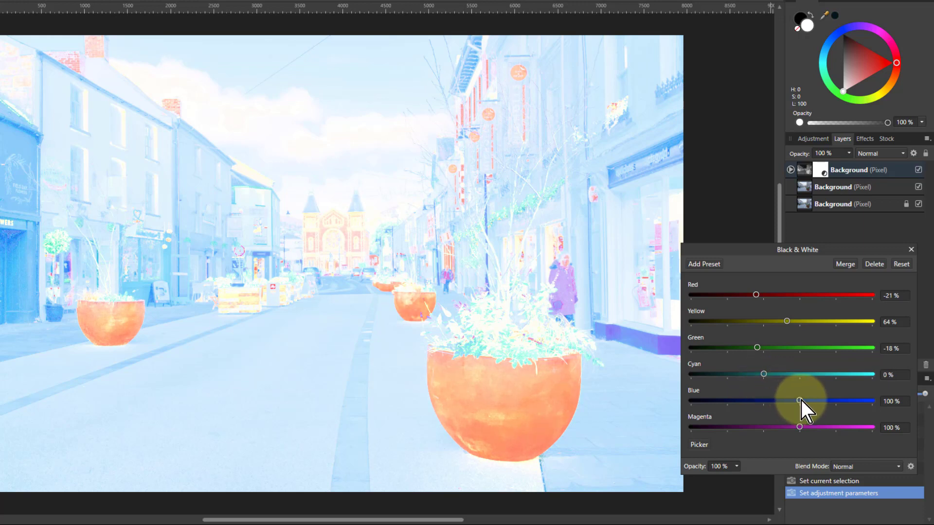
left_click_drag(800, 400, 790, 401)
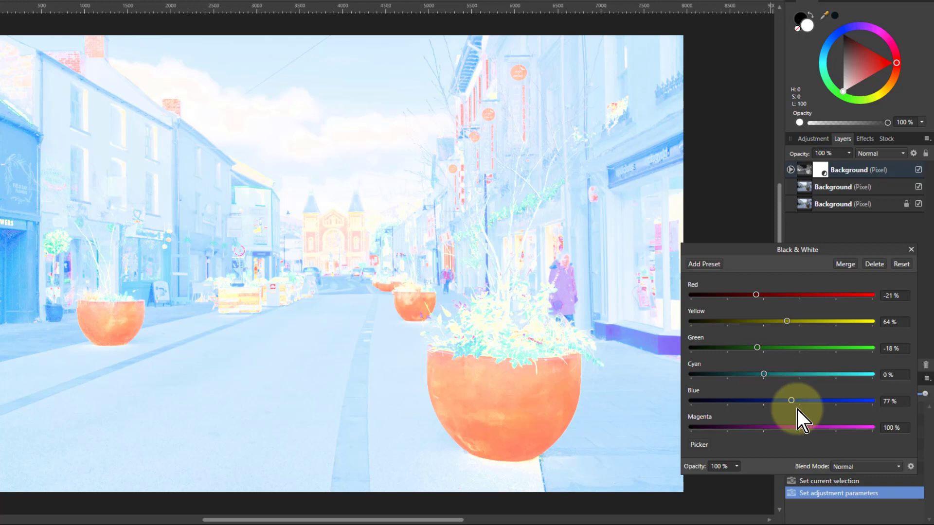
left_click_drag(790, 400, 783, 400)
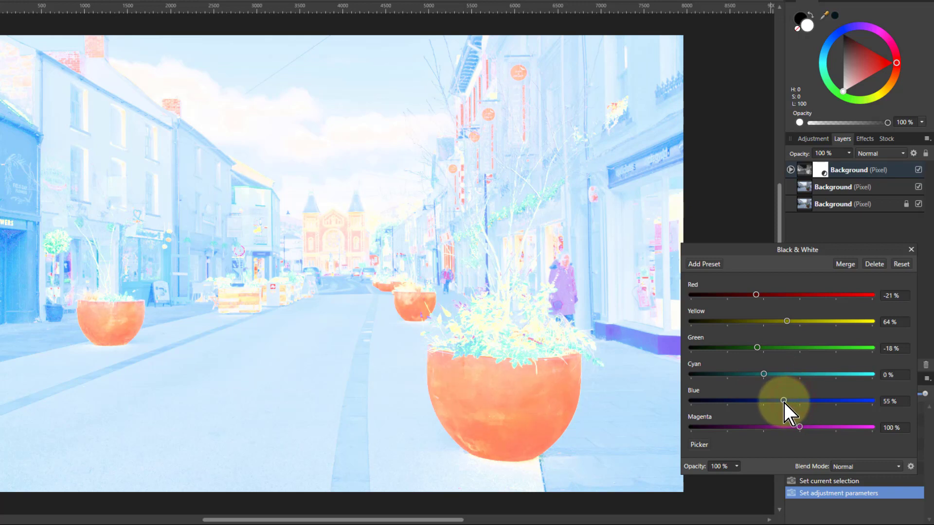
left_click_drag(783, 400, 757, 400)
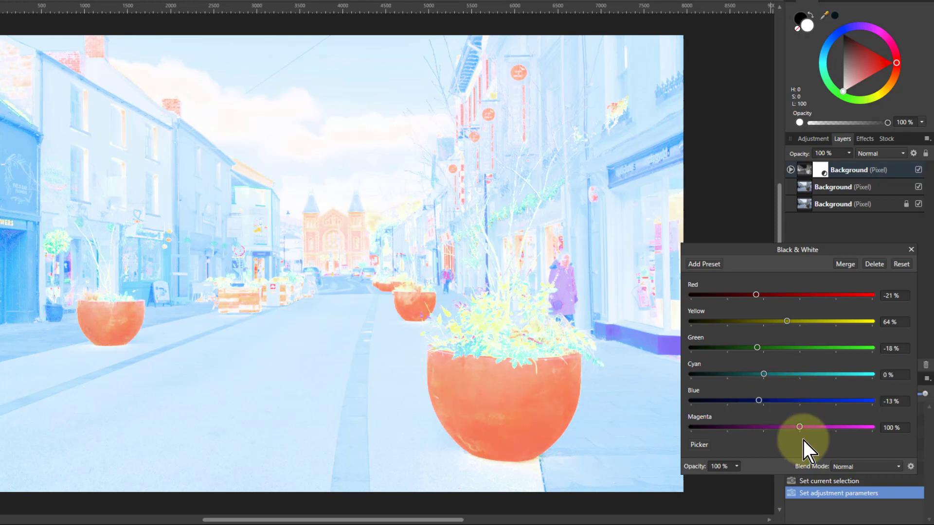
left_click_drag(799, 426, 779, 426)
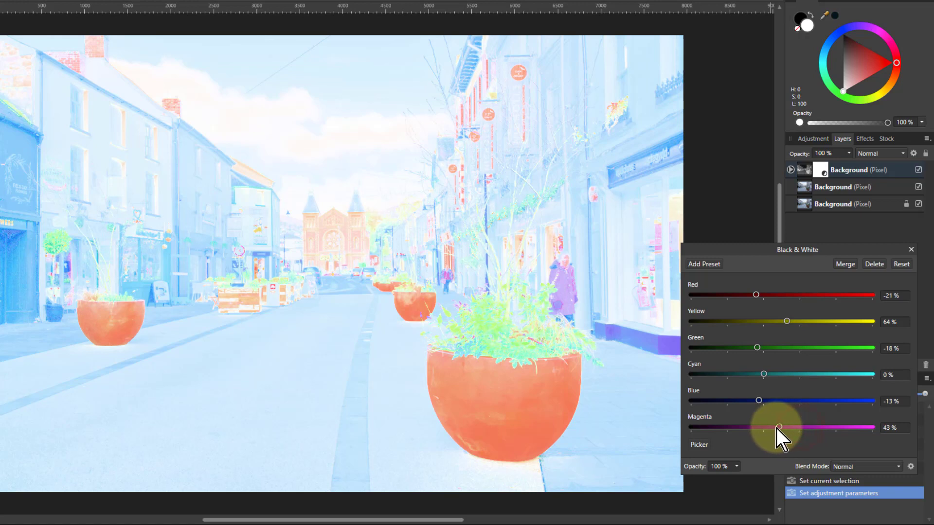
left_click_drag(779, 427, 751, 427)
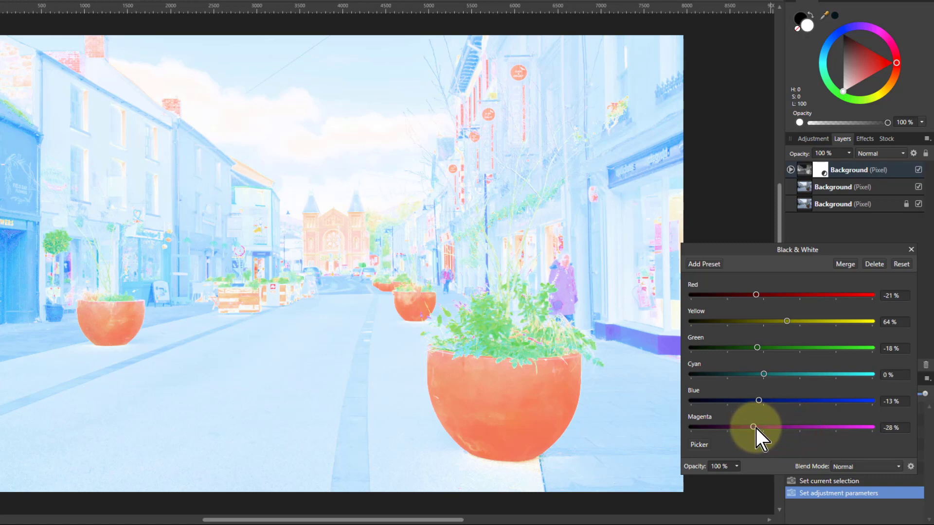
left_click_drag(752, 428, 757, 428)
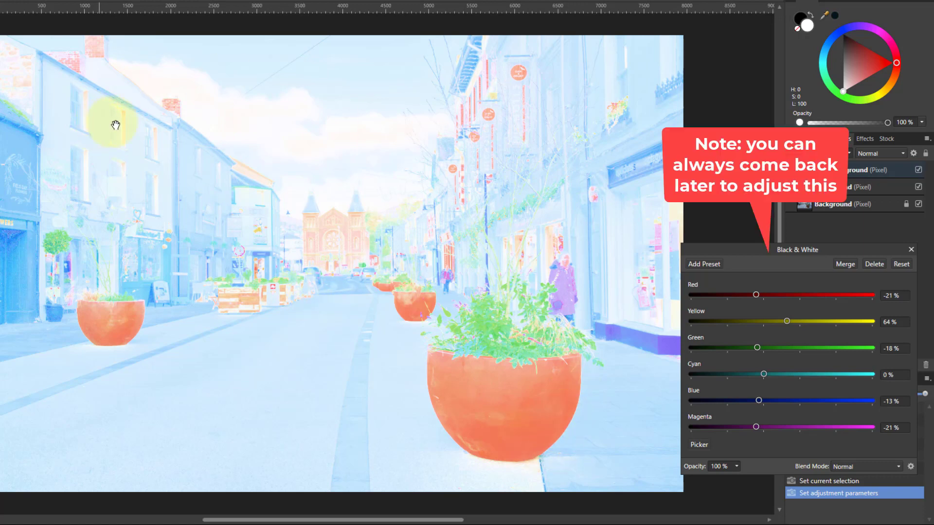
mouse_move(647, 247)
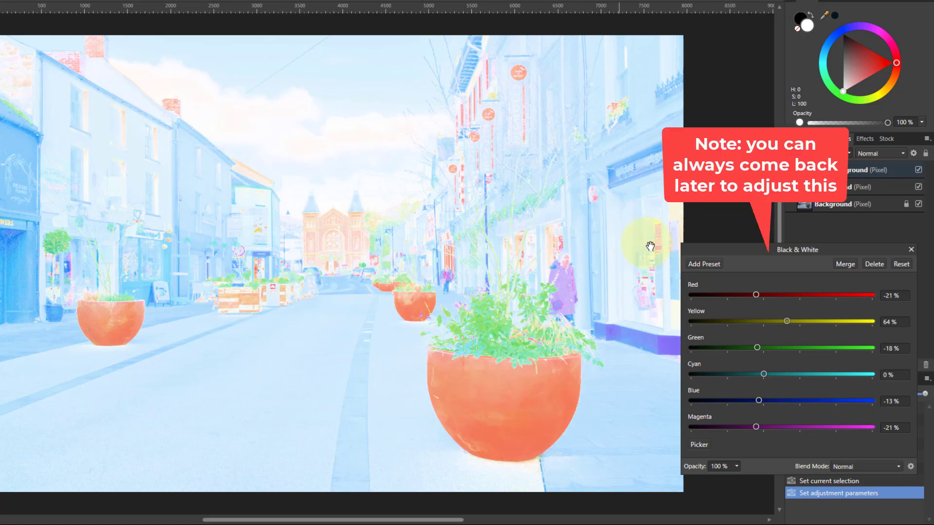
mouse_move(637, 218)
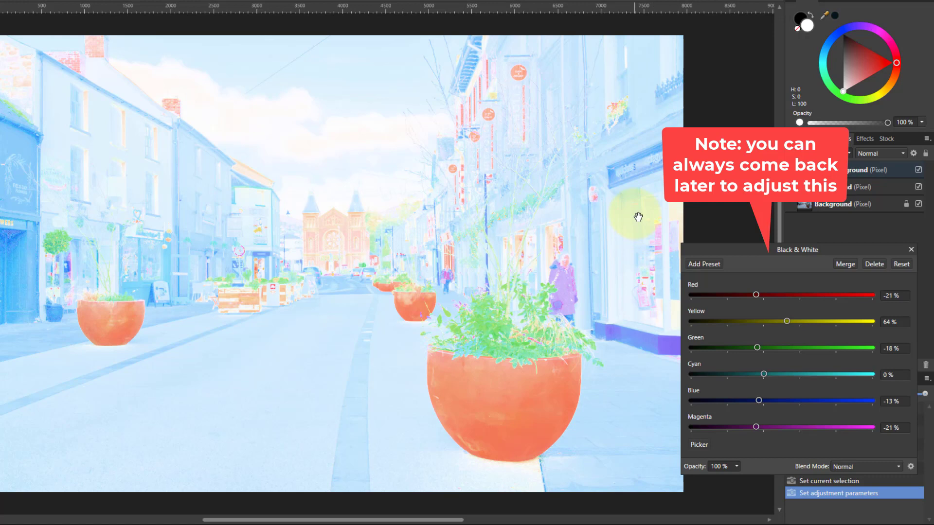
mouse_move(910, 249)
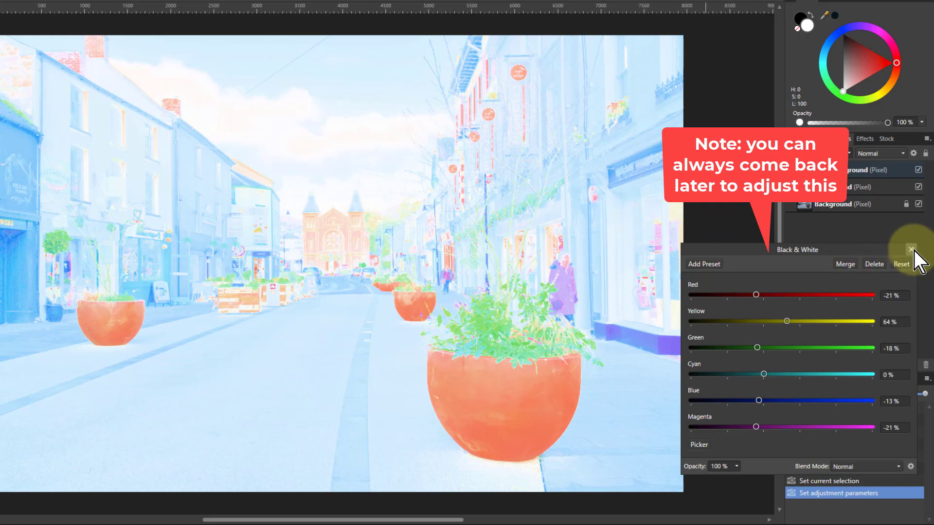
Step: Group both photo copies and blend the group with Soft Light for pastel tones
left_click(910, 249)
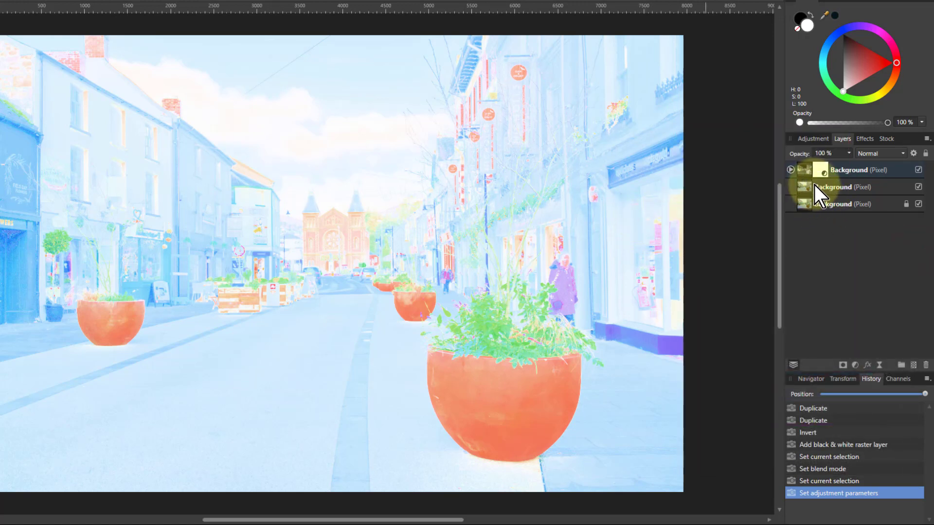
mouse_move(811, 181)
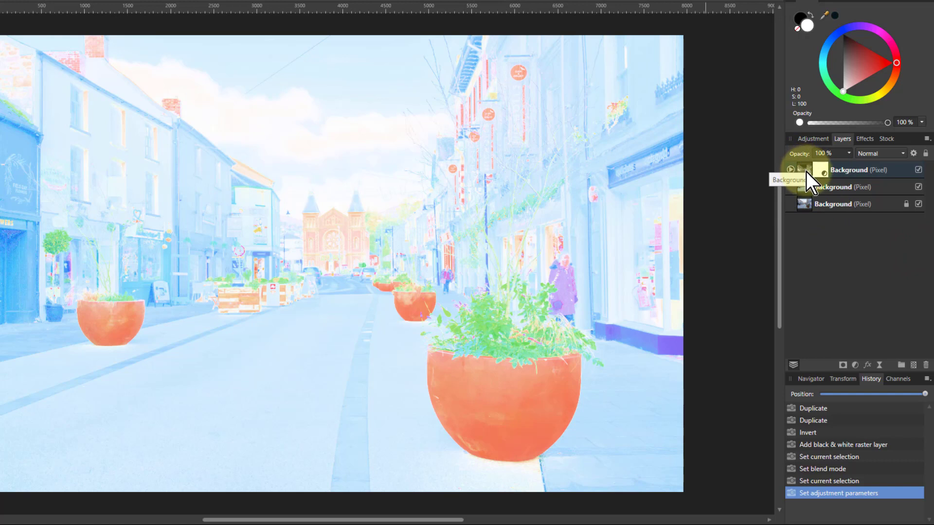
left_click(881, 153)
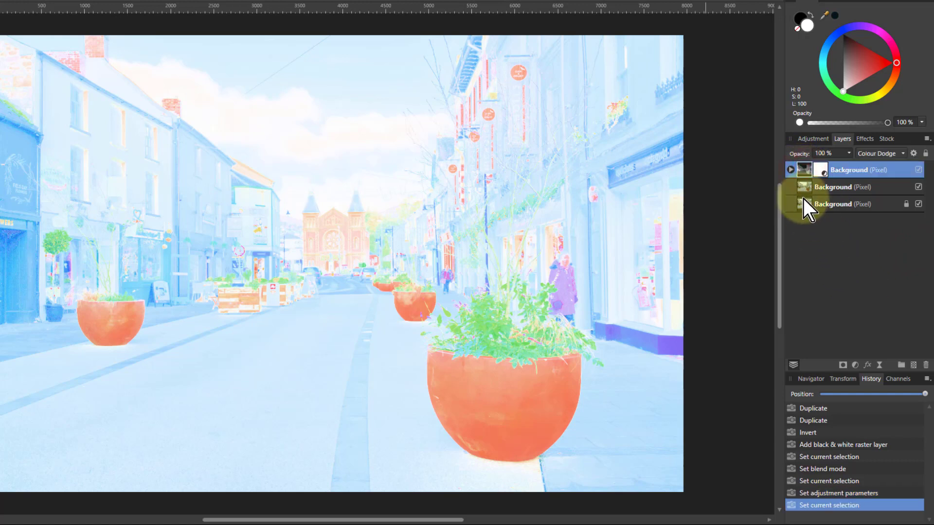
left_click(849, 187)
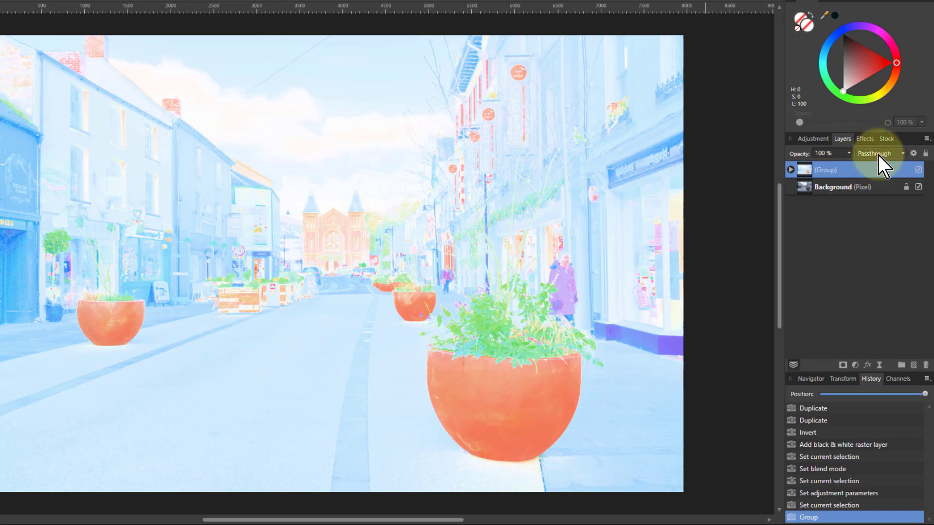
left_click(879, 154)
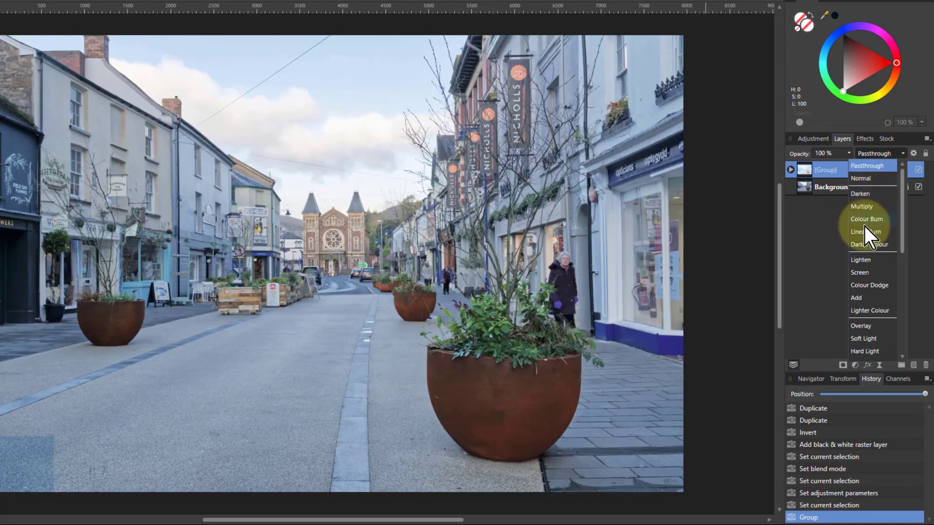
left_click(864, 339)
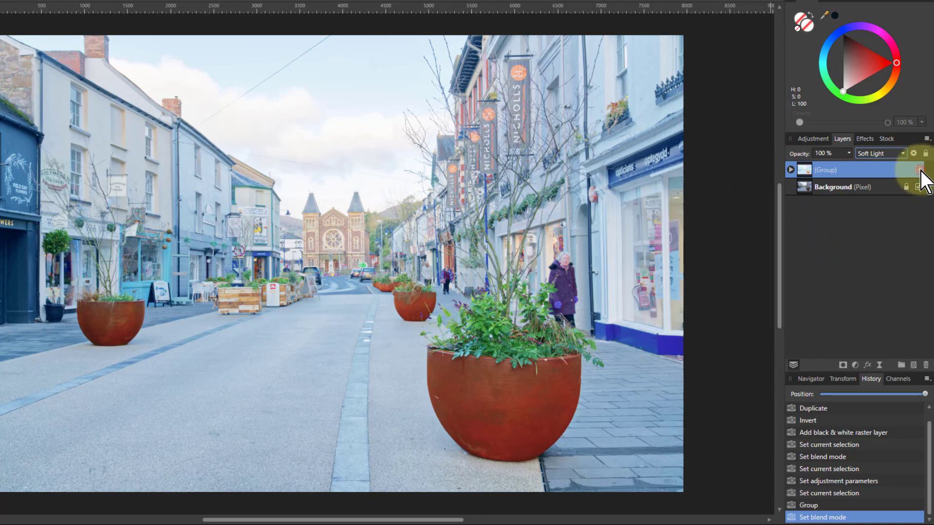
Step: Toggle the group's visibility off and on to compare against the original
left_click(916, 169)
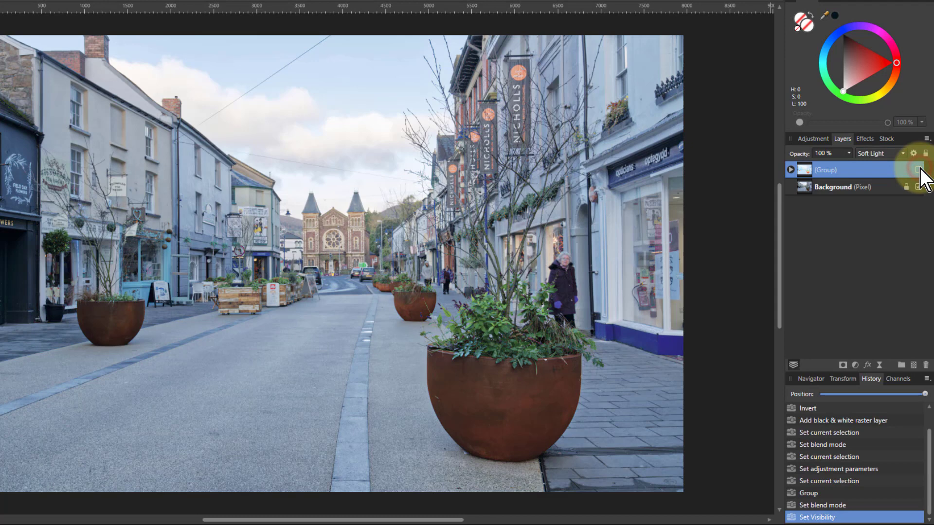
left_click(914, 169)
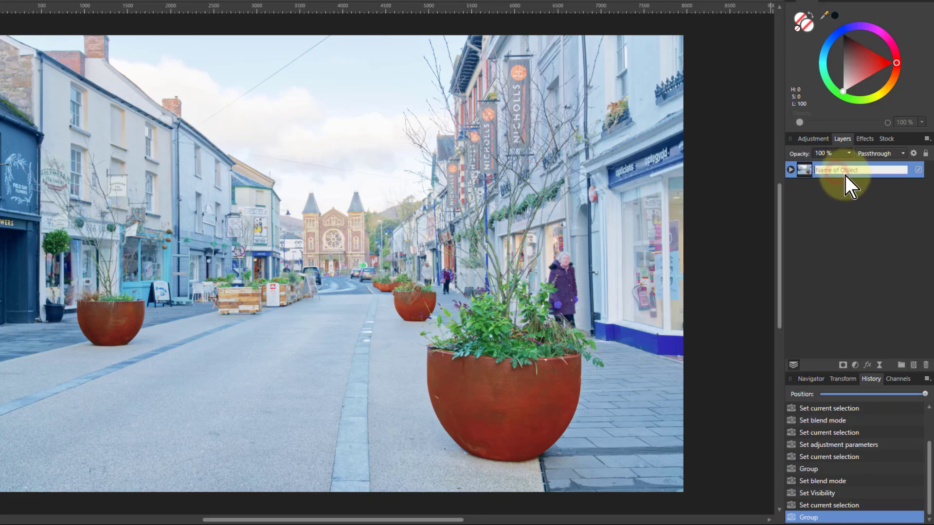
Step: Name the group Soft, then expand the duplicated Multiply group and select its original photo
type("Soft")
type("Multiply")
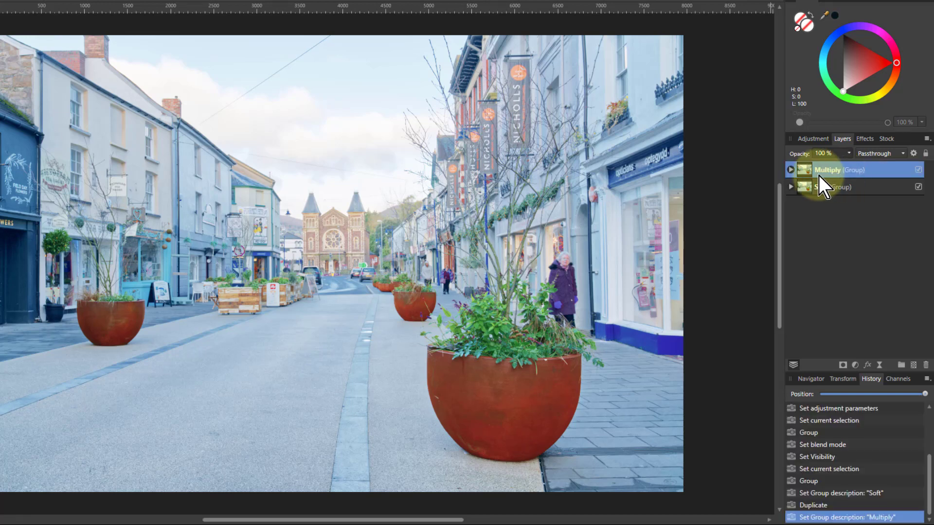
left_click(790, 169)
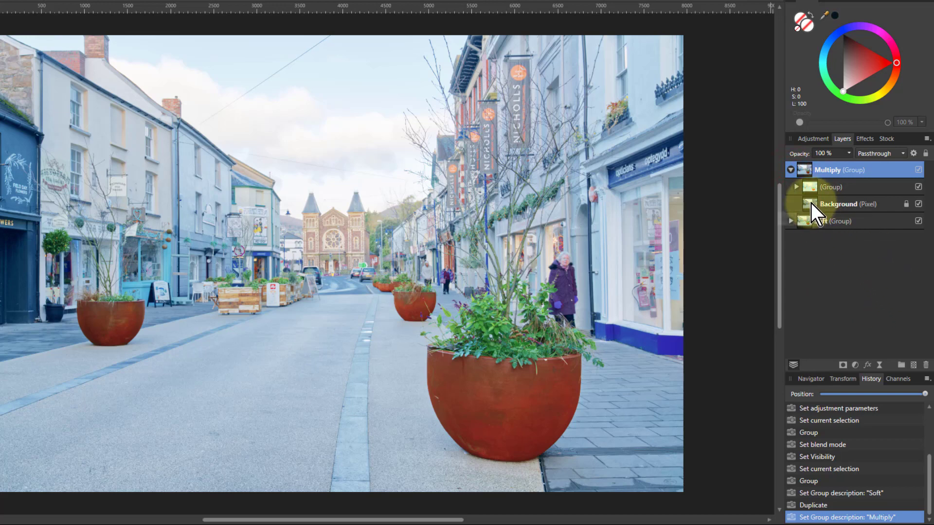
left_click(838, 204)
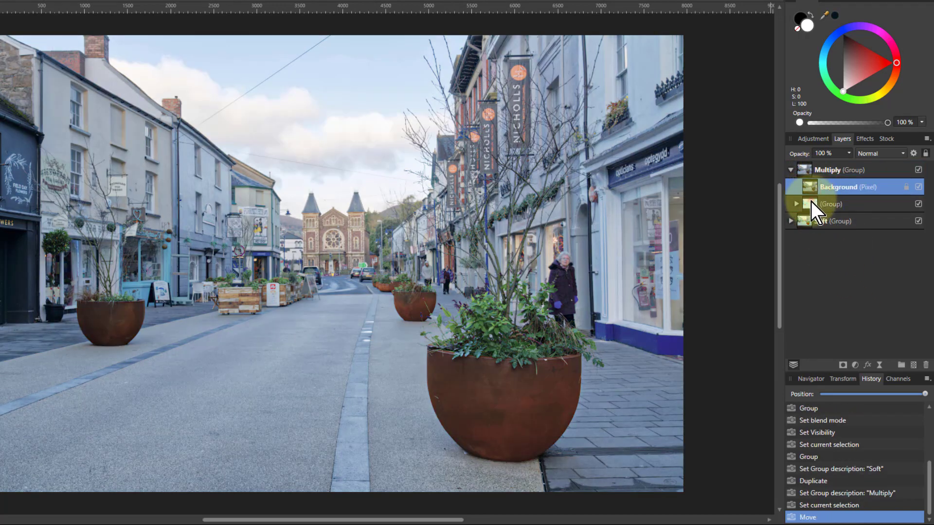
Step: Set the original photo inside the Multiply group to Multiply blending
left_click(881, 152)
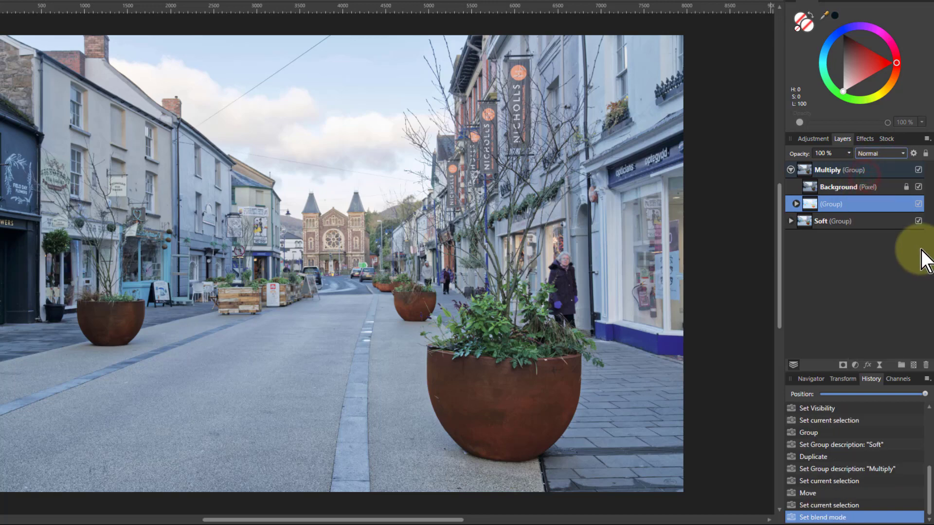
left_click(838, 186)
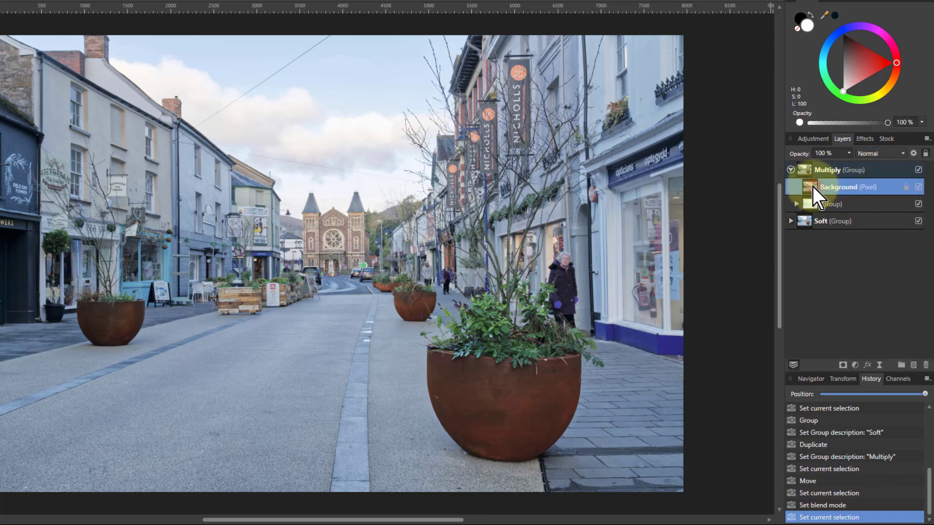
left_click(879, 154)
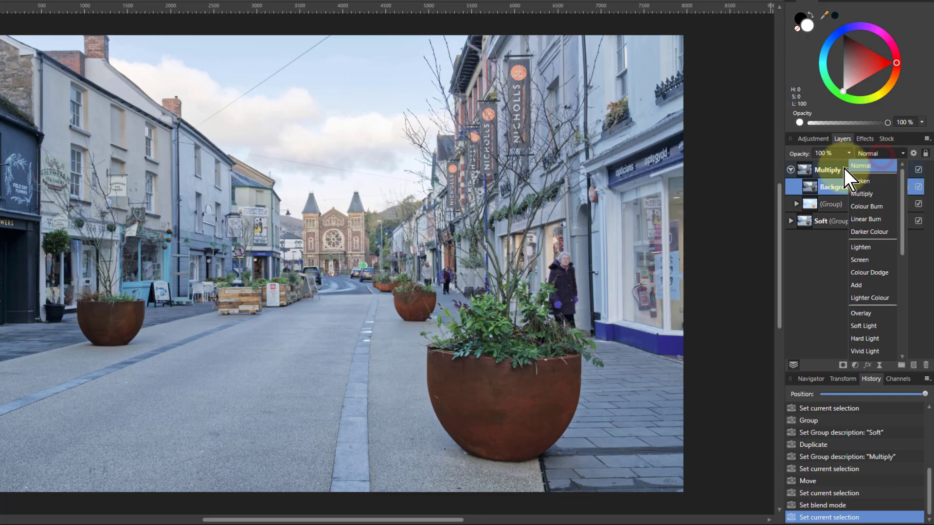
left_click(861, 194)
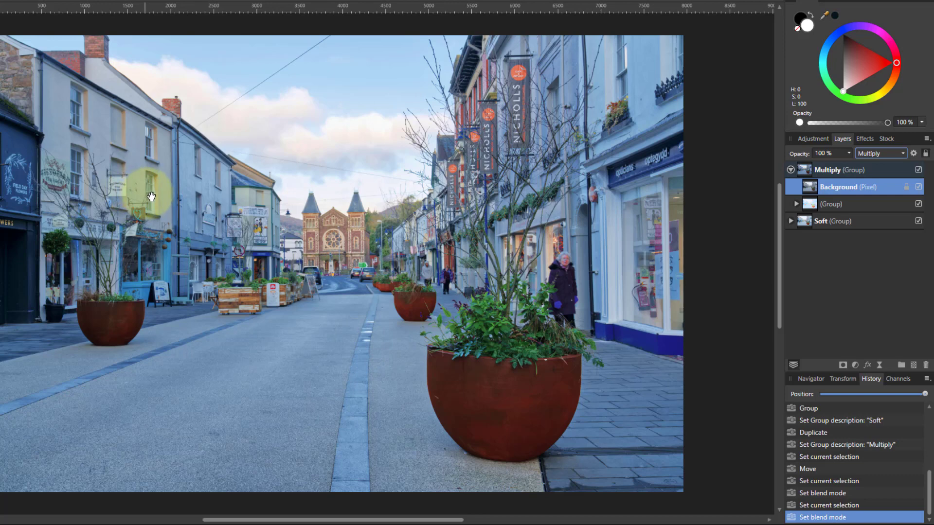
mouse_move(698, 253)
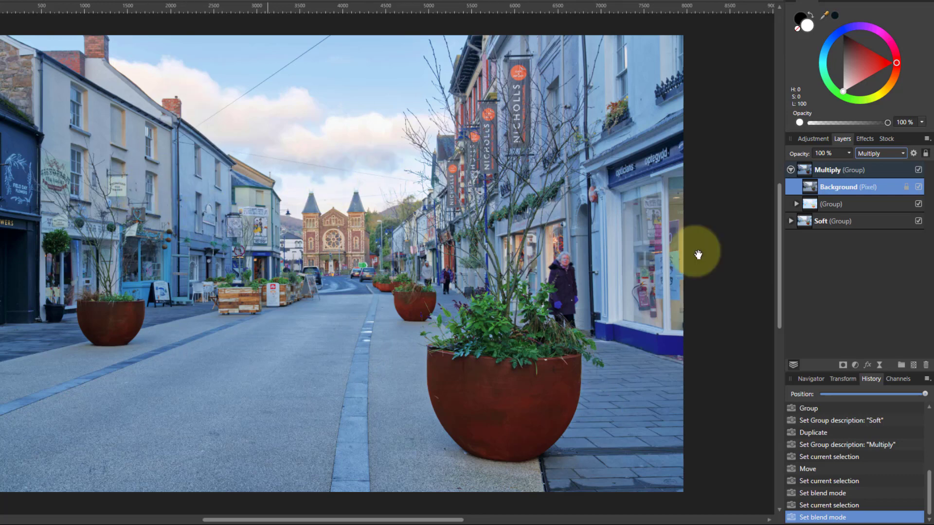
Step: Collapse and hide the Multiply group to compare, then reopen it and select its photo
left_click(789, 169)
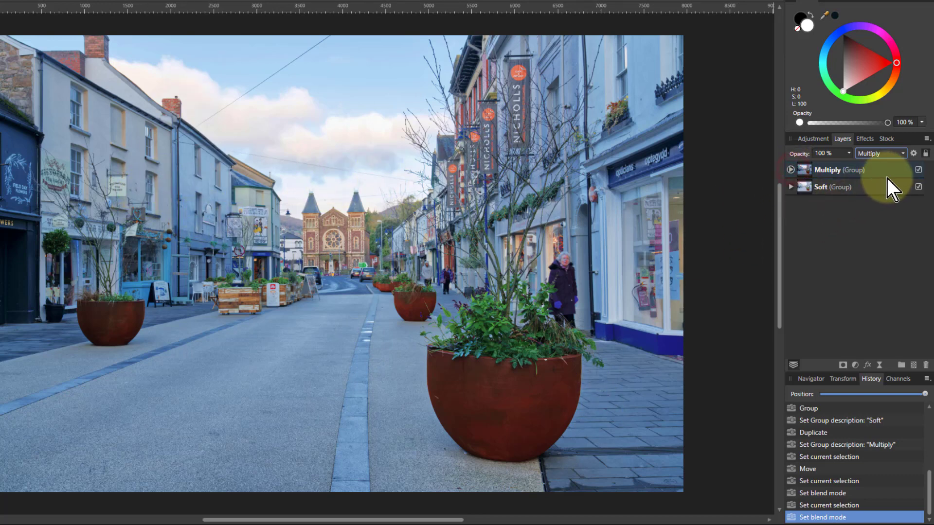
left_click(917, 169)
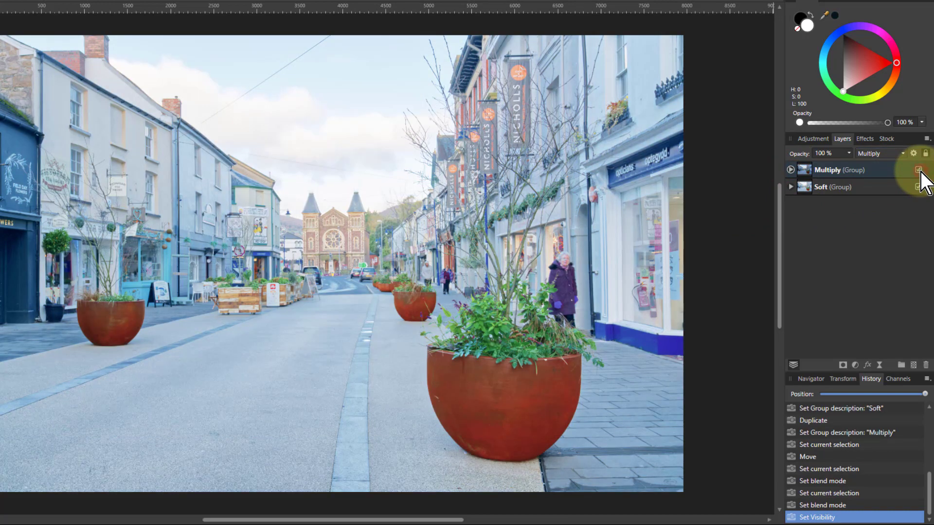
left_click(918, 169)
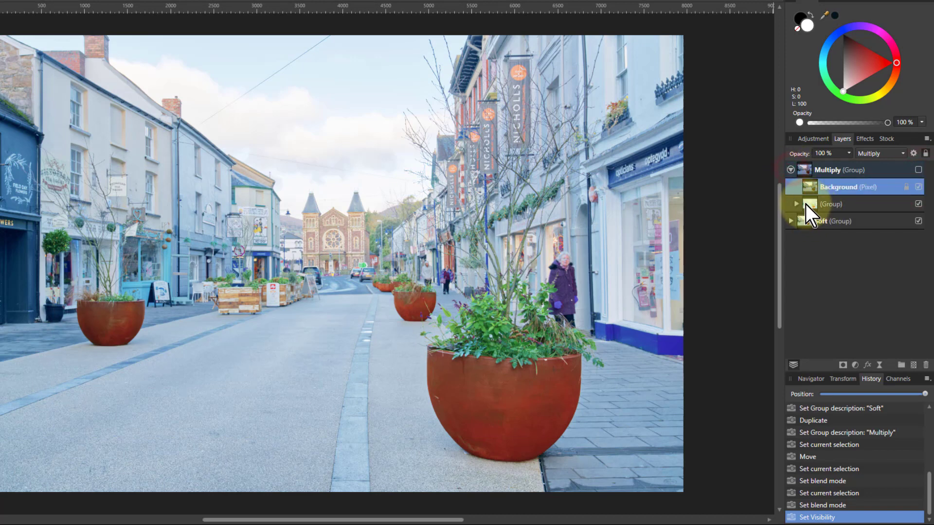
left_click(795, 204)
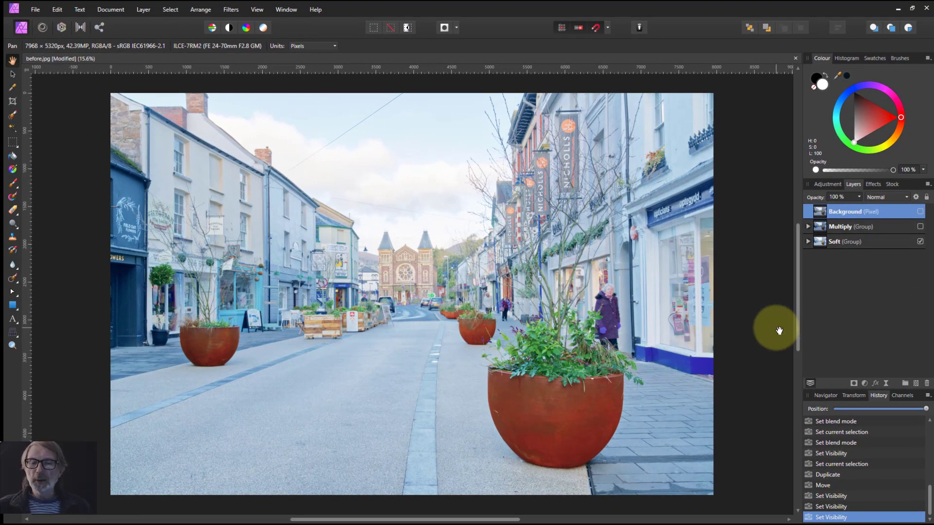
mouse_move(811, 336)
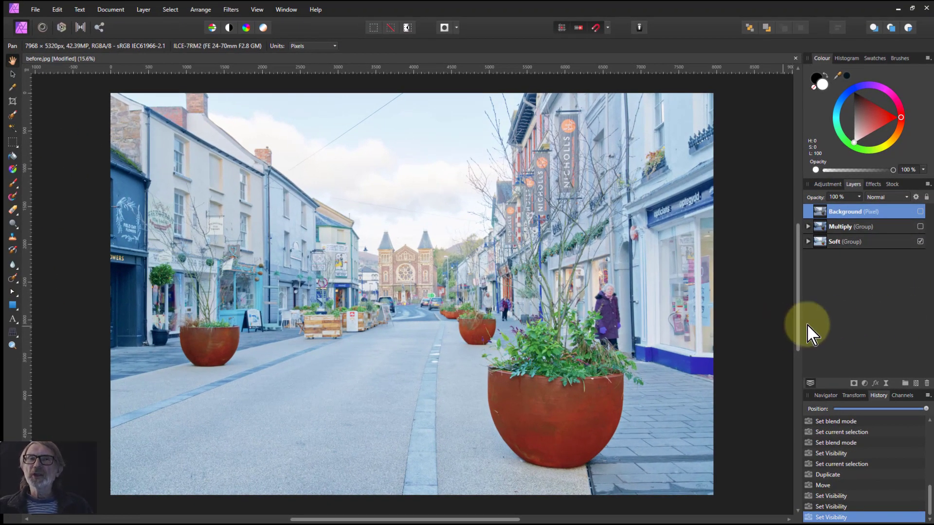